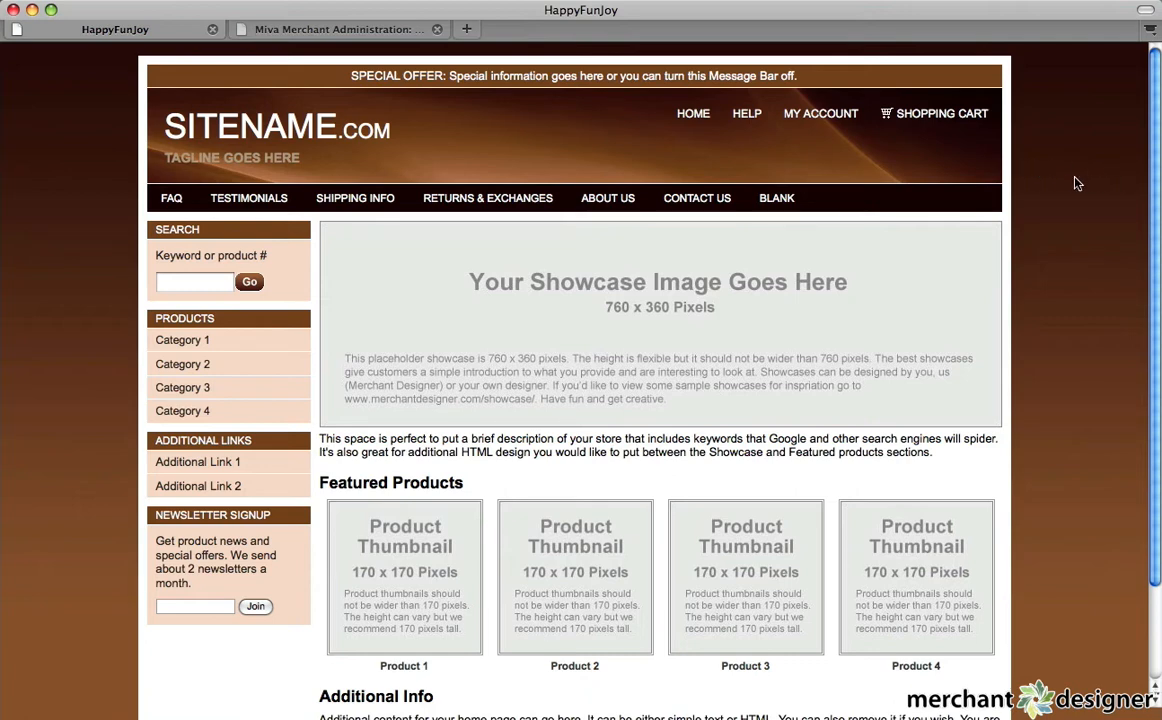
mouse_move(1065, 183)
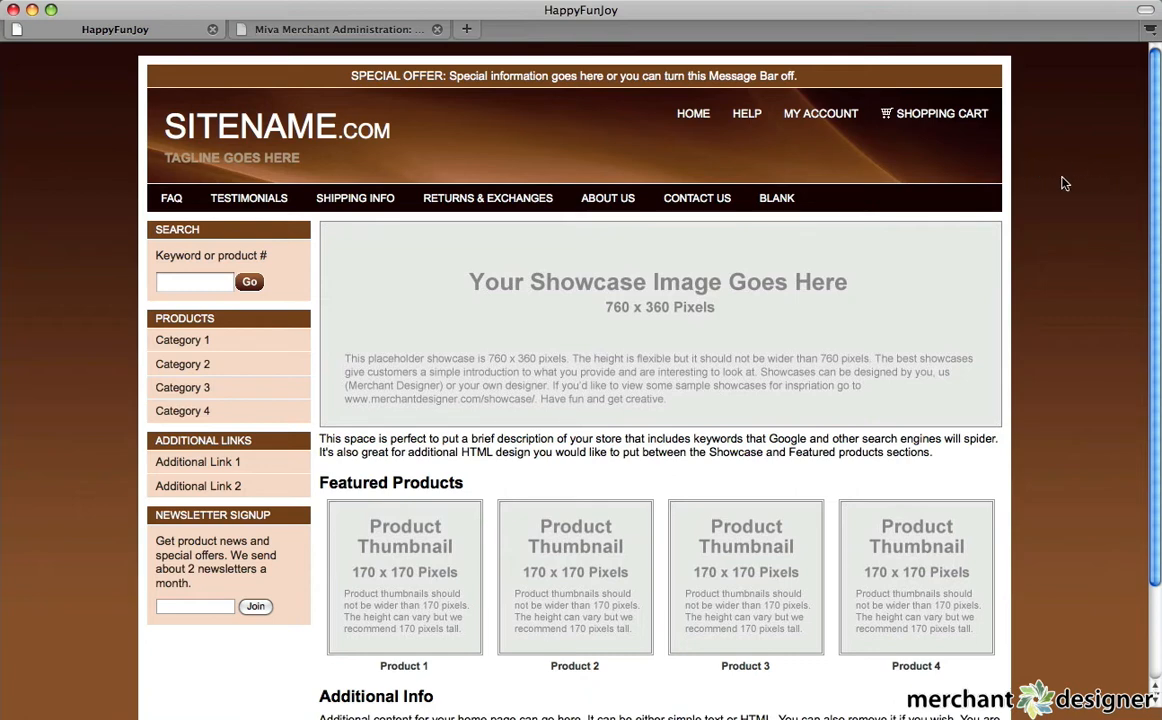
mouse_move(403, 275)
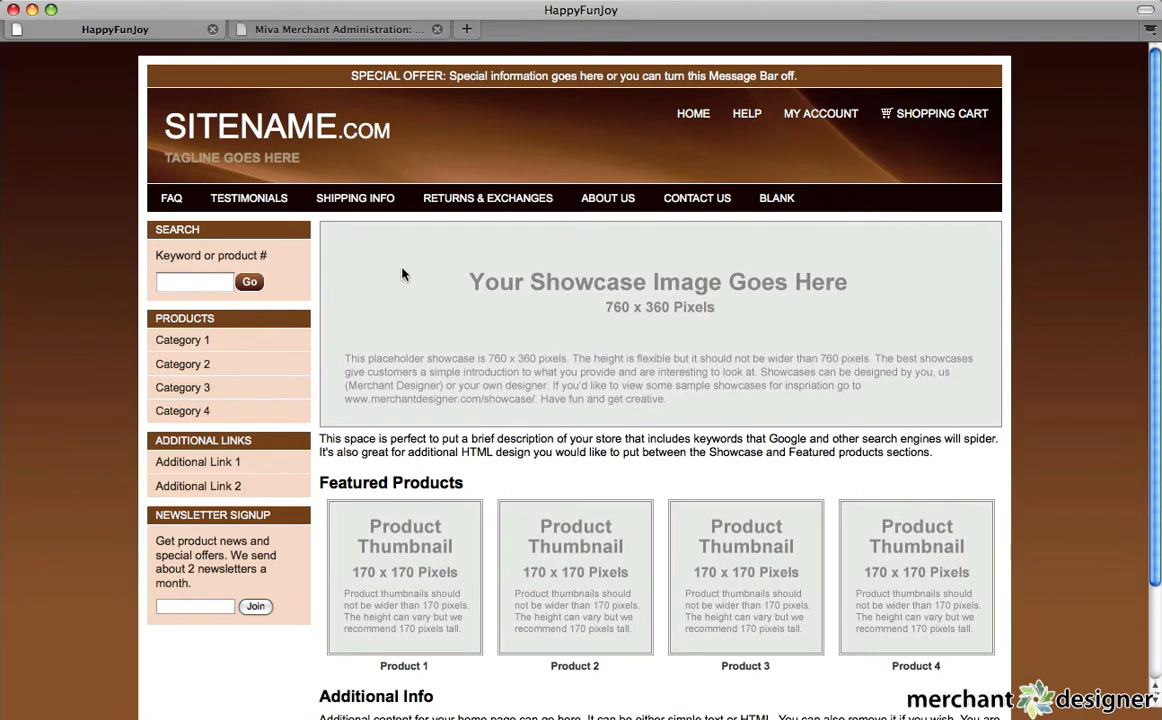
- Log in to the HappyFunJoy store administration with the pre-filled credentials
left_click(265, 340)
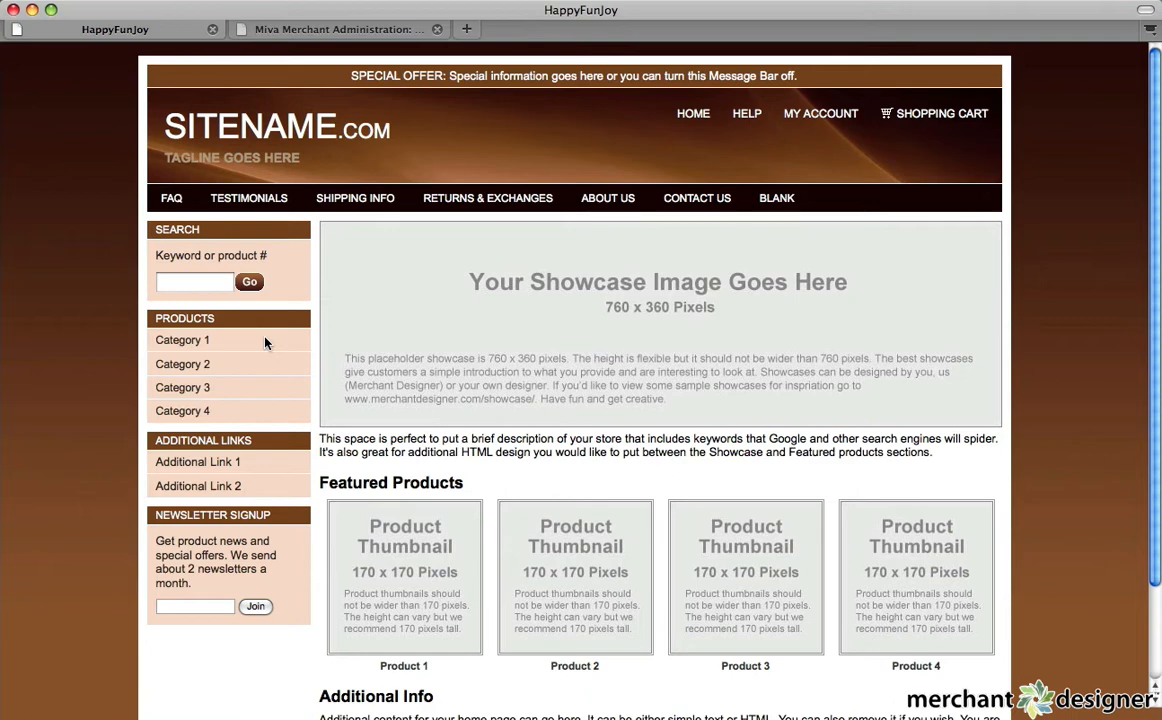
mouse_move(273, 343)
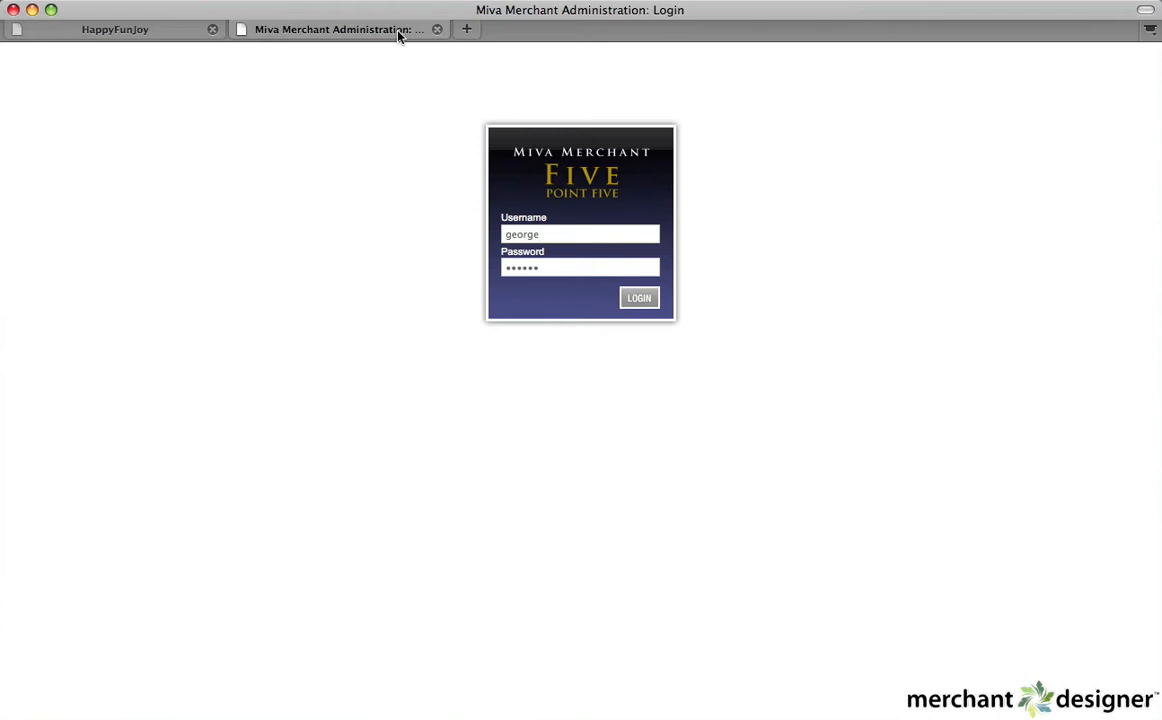
mouse_move(803, 285)
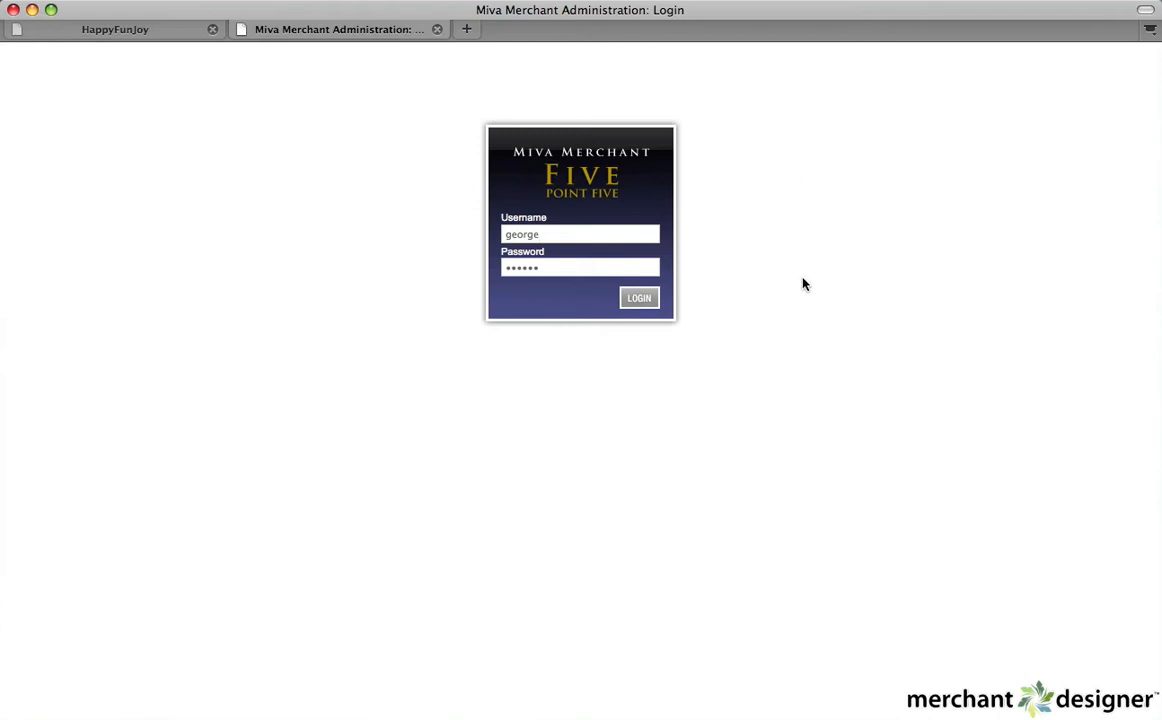
left_click(580, 234)
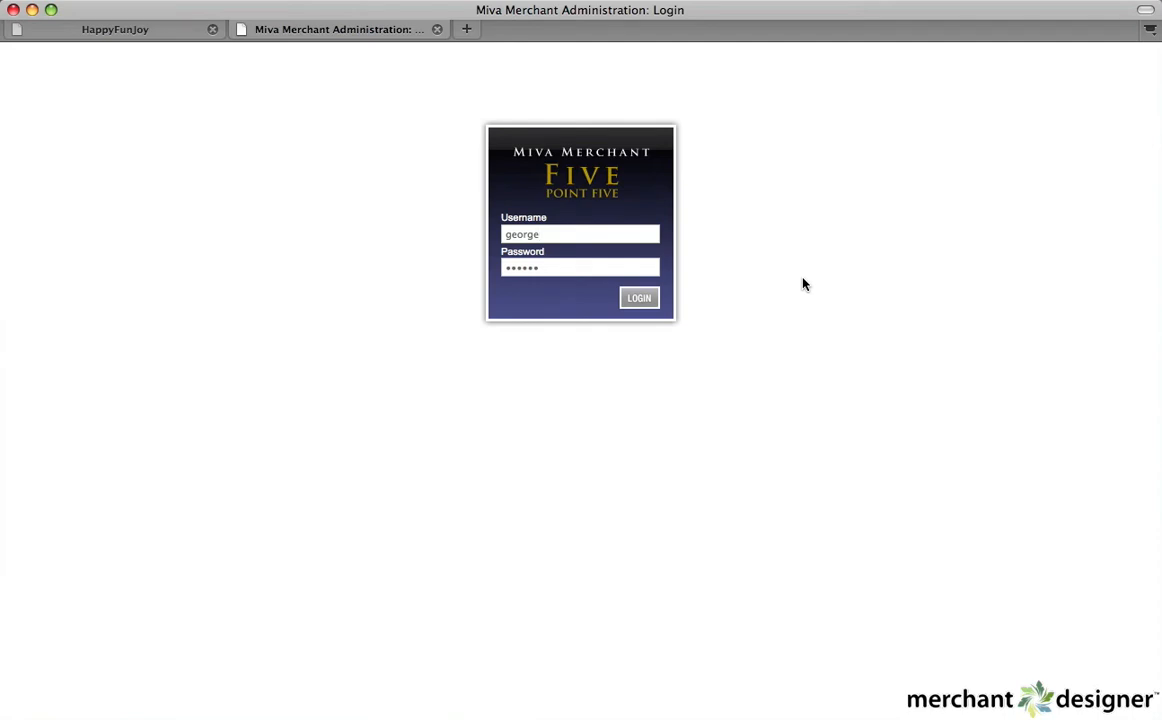
left_click(580, 234)
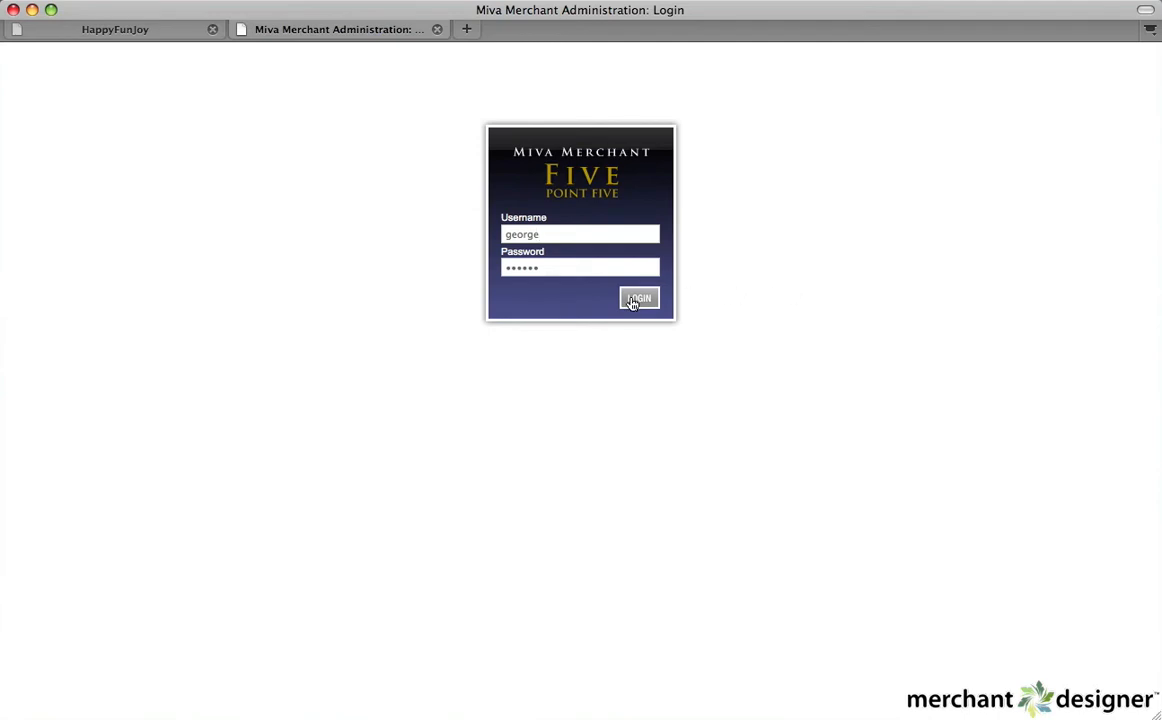
left_click(638, 299)
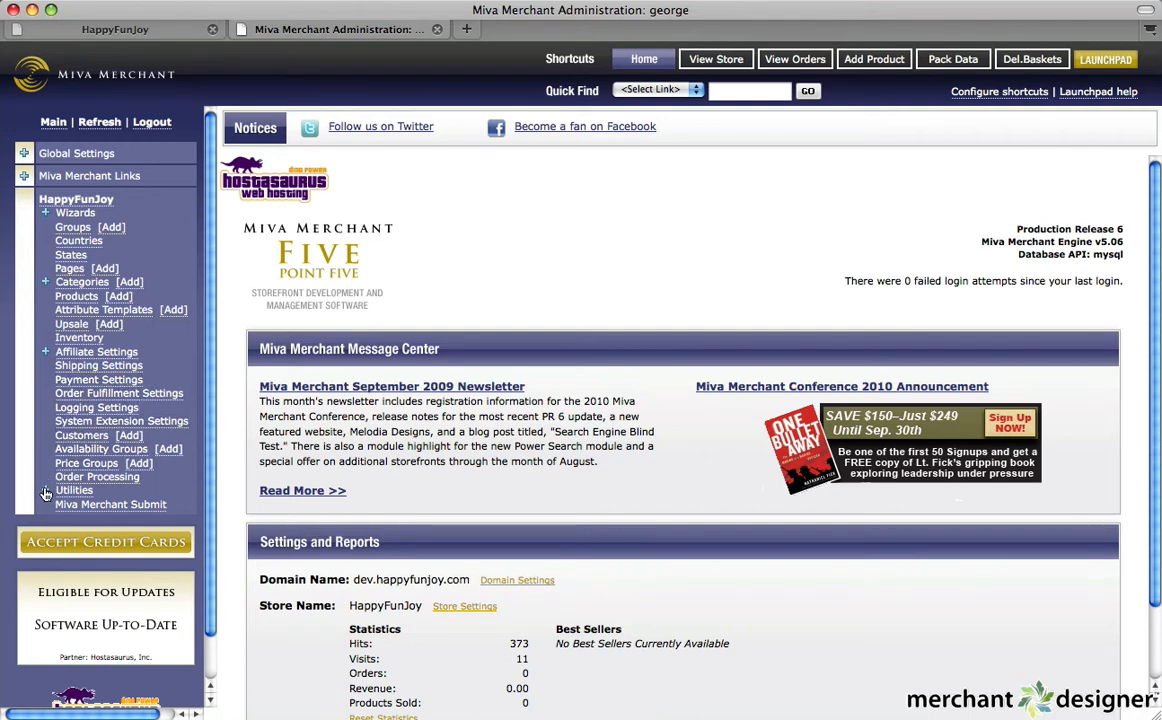
- Expand Utilities in the left navigation and open Merchant Designer
left_click(45, 490)
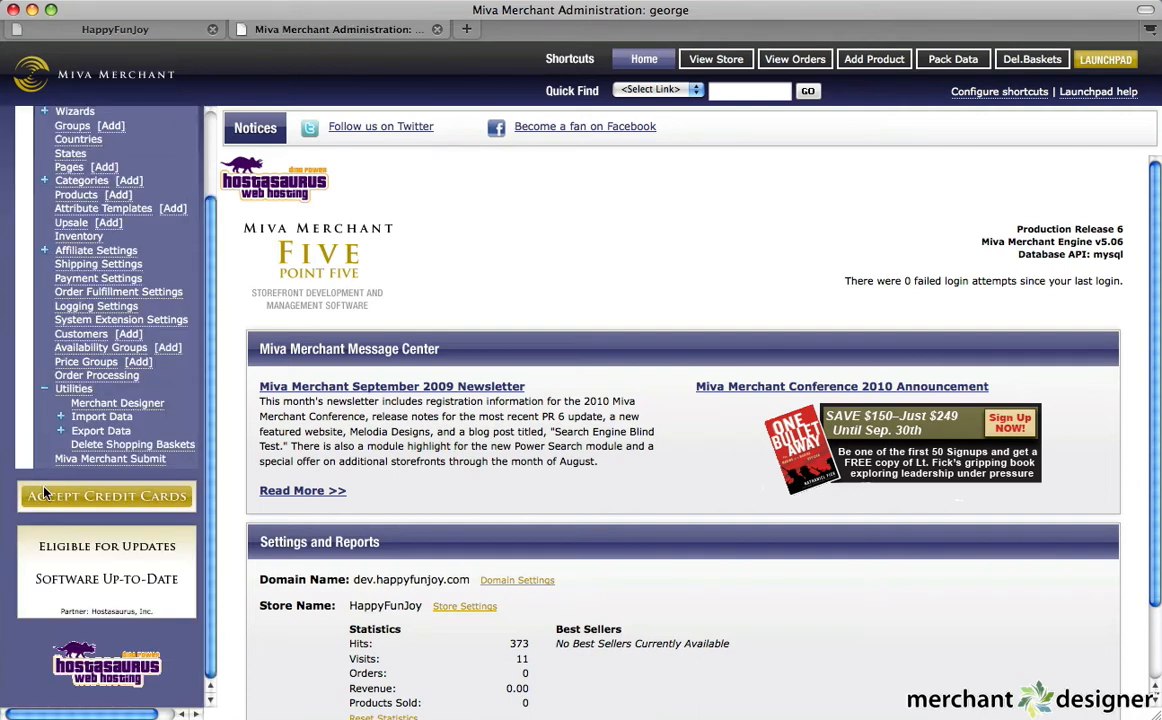
mouse_move(117, 402)
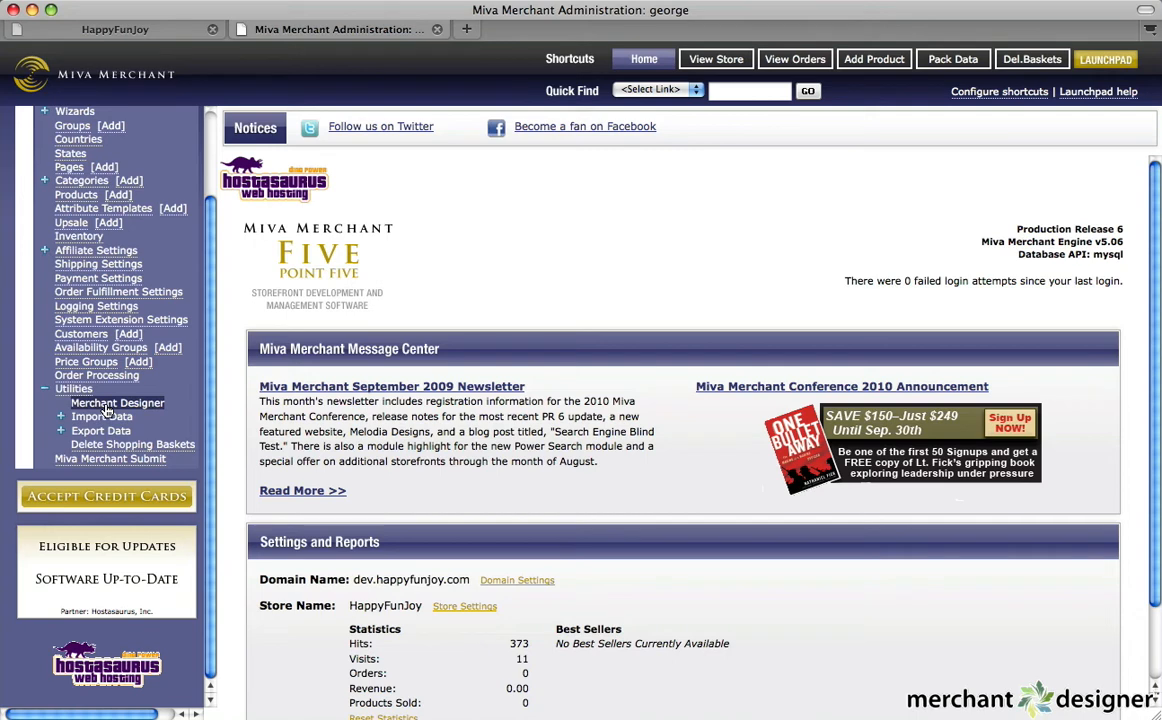
left_click(117, 402)
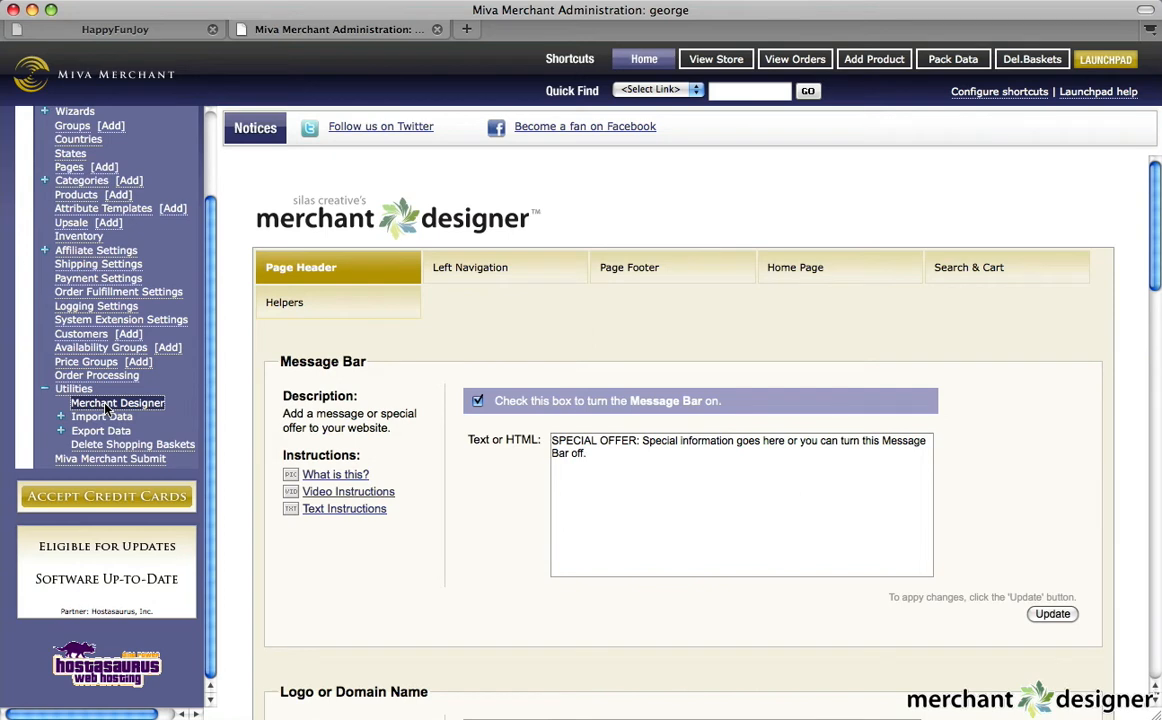
mouse_move(533, 267)
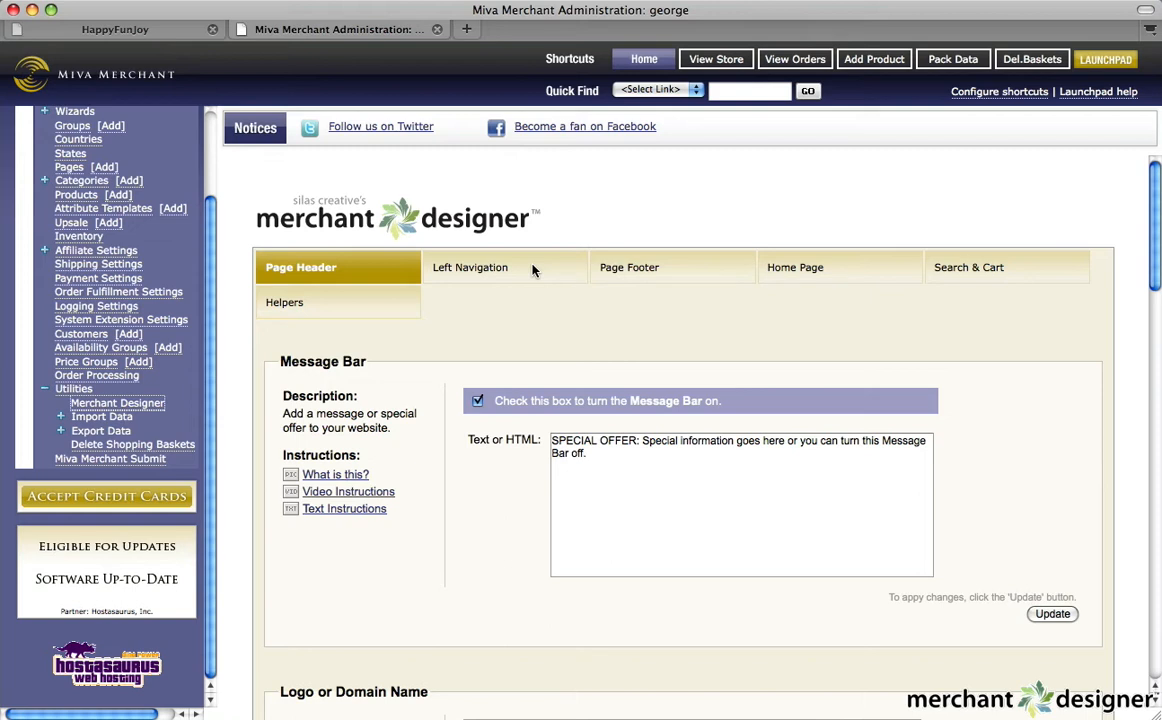
- On the Page Header tab, scroll past Message Bar to Logo or Domain Name
left_click(395, 267)
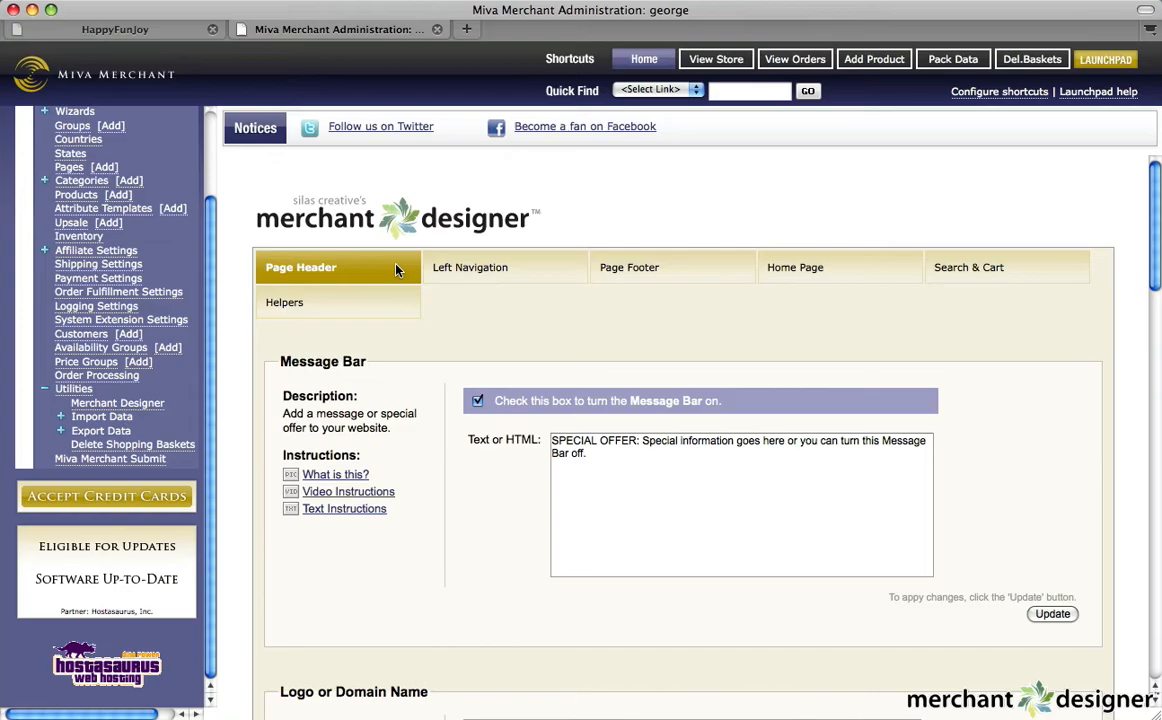
left_click(114, 29)
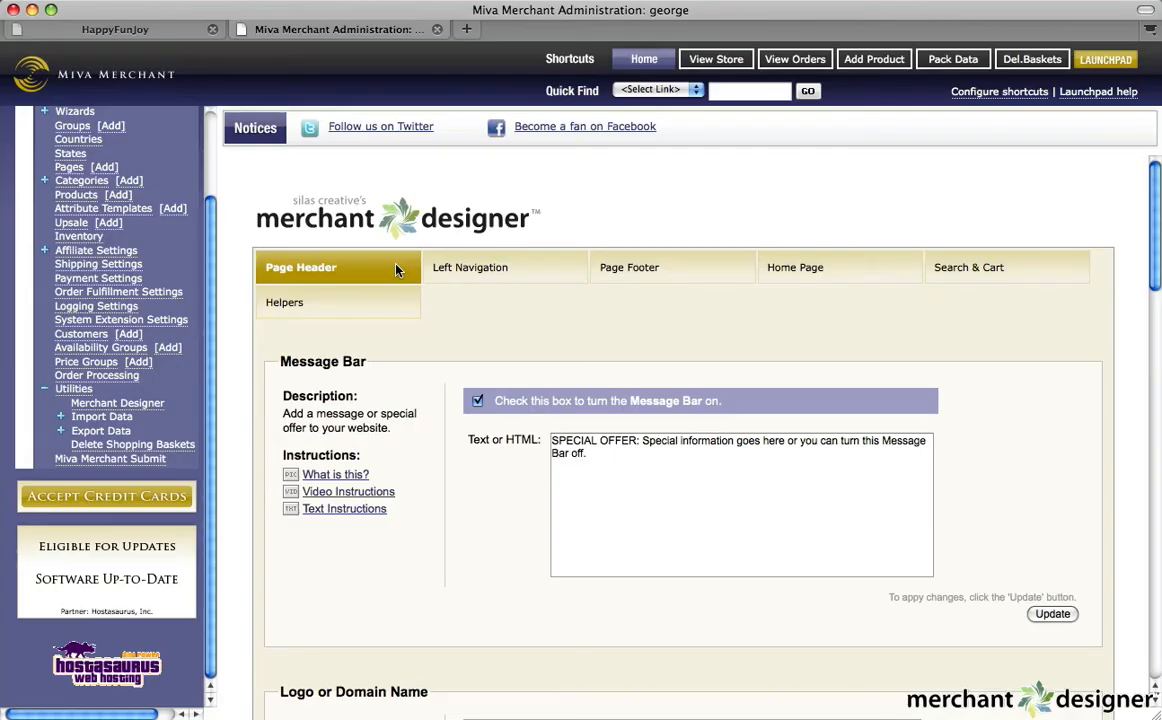
scroll("down", 3)
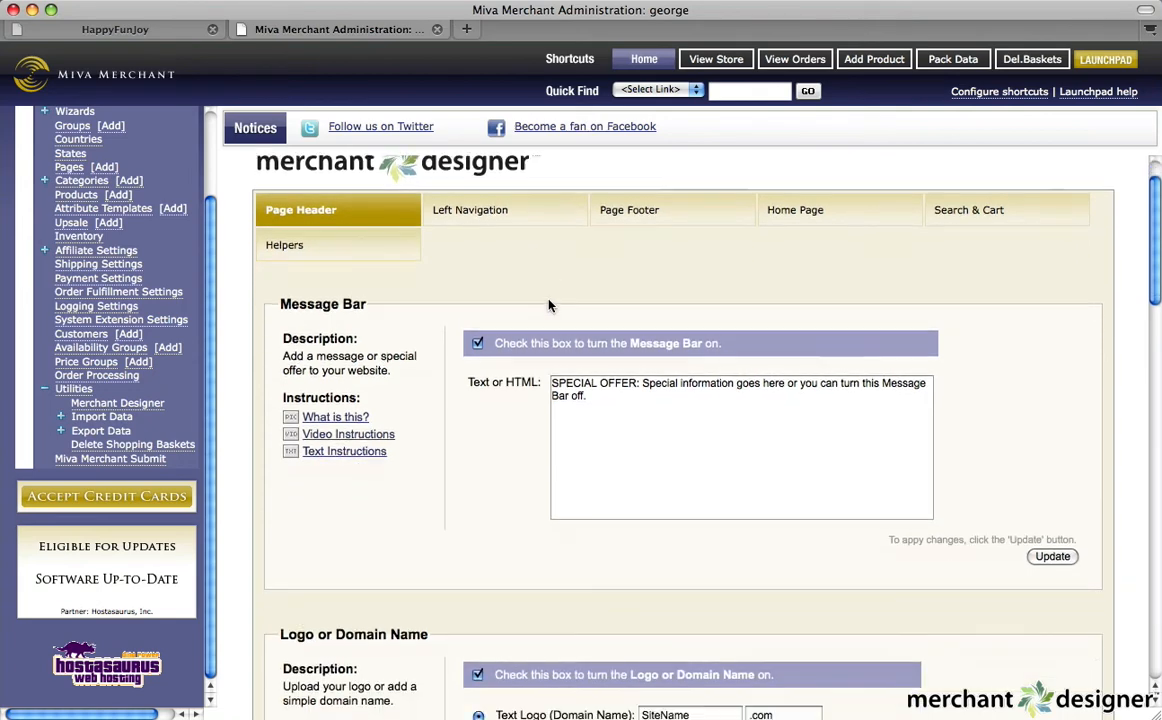
scroll("down", 3)
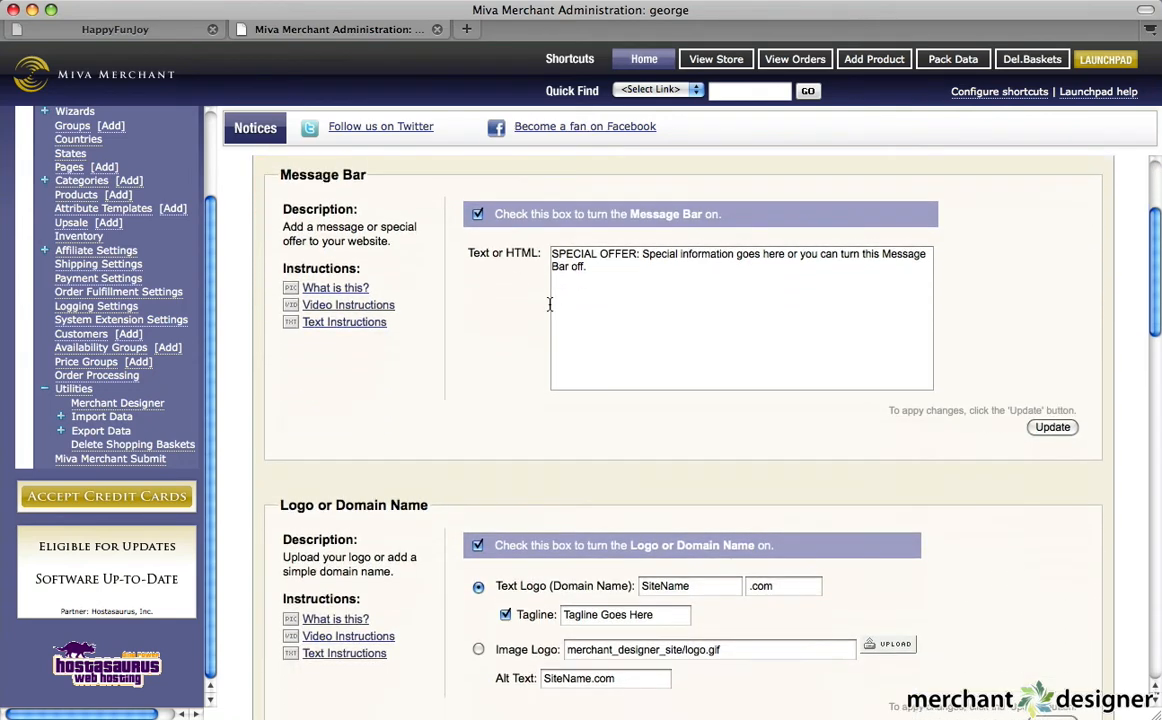
scroll("down", 3)
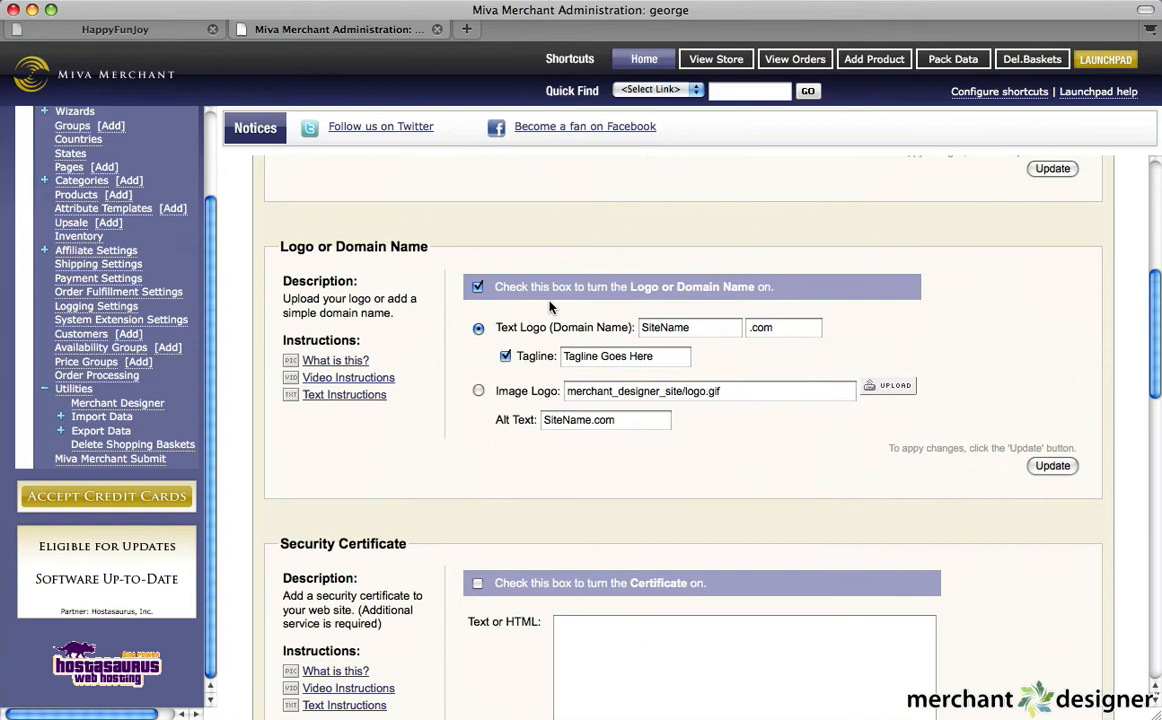
scroll("down", 3)
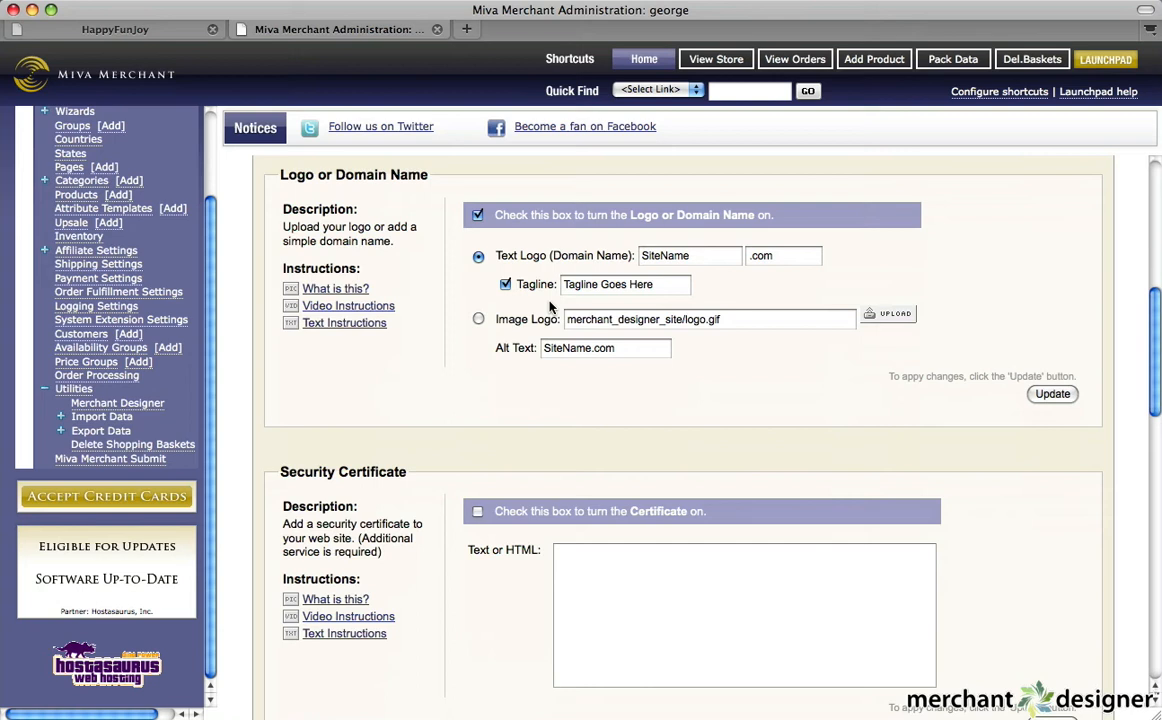
mouse_move(390, 293)
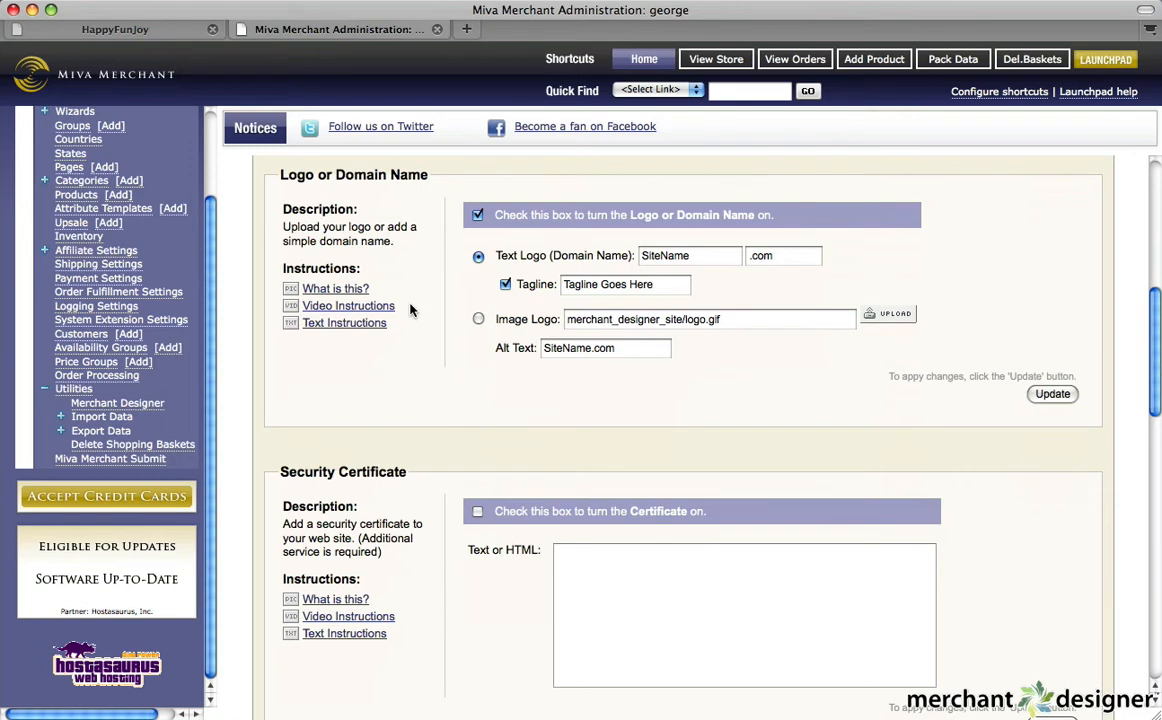
mouse_move(405, 325)
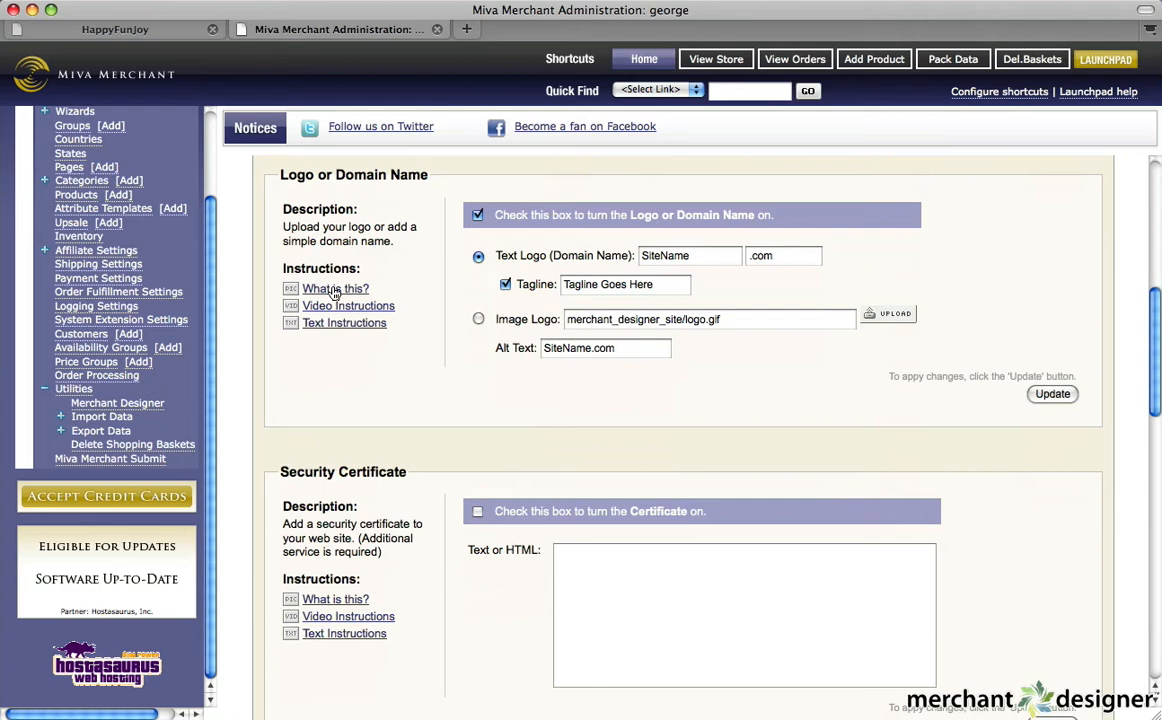
- Open the 'What is this?' help for the Logo or Domain Name section
left_click(336, 288)
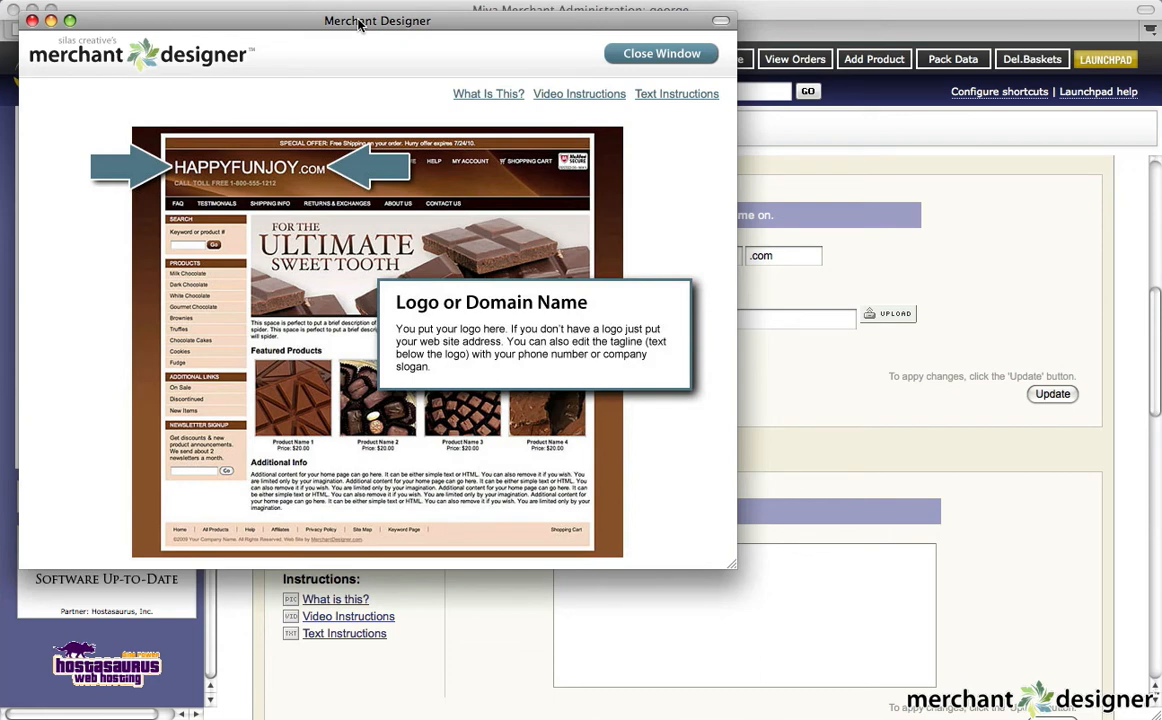
mouse_move(668, 113)
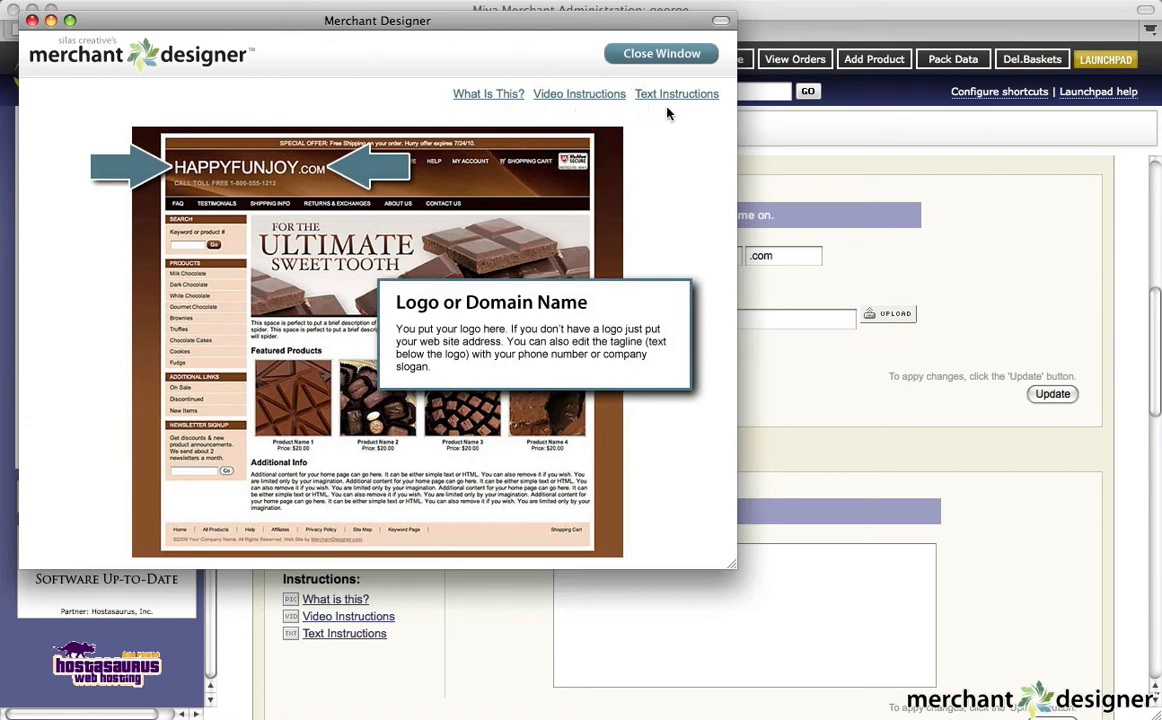
mouse_move(595, 106)
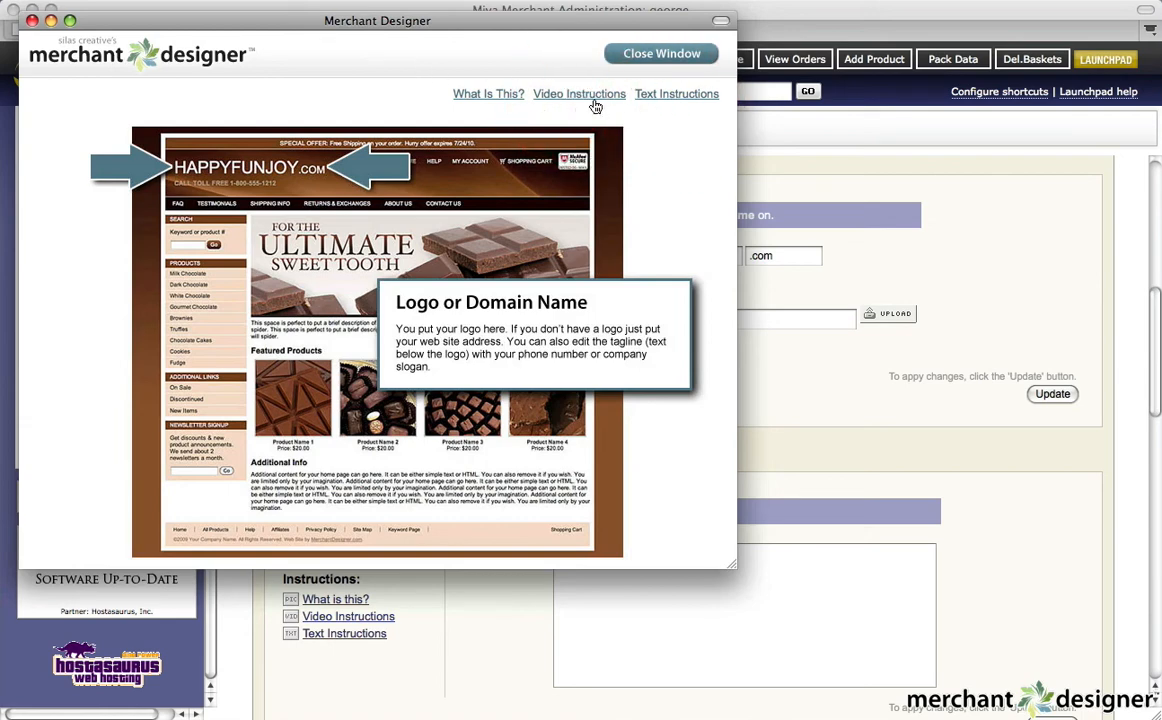
- Play the Logo or Domain Name video instructions briefly, then close the help window
left_click(579, 93)
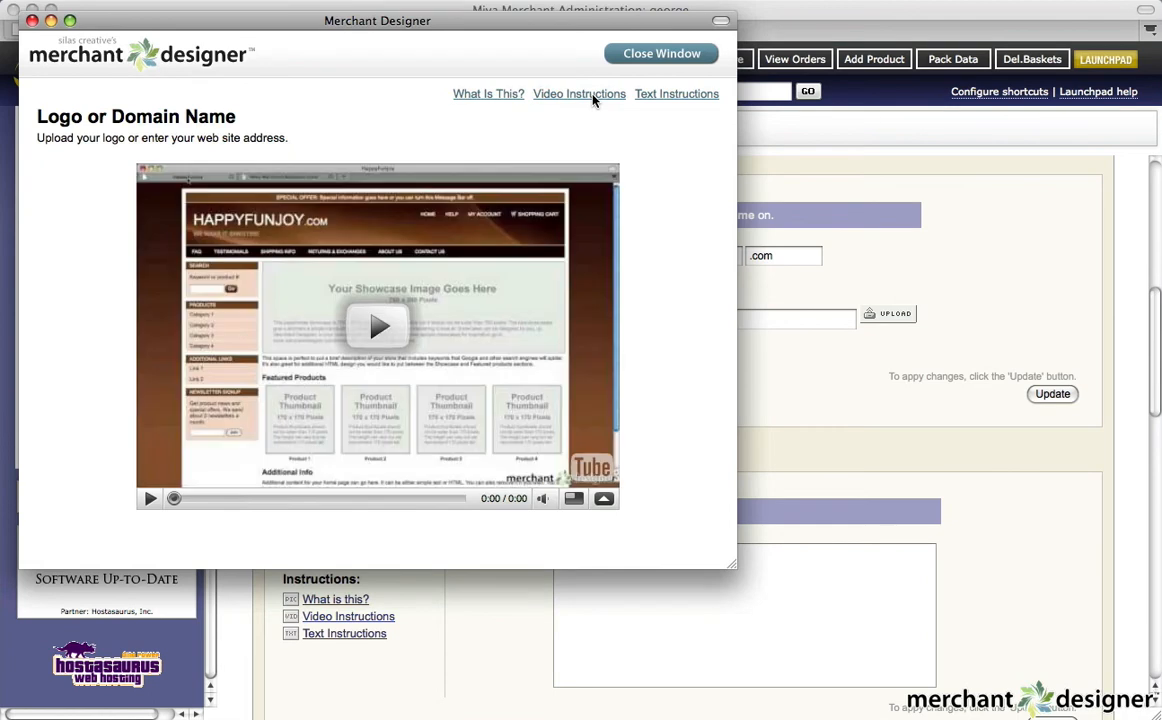
left_click(378, 326)
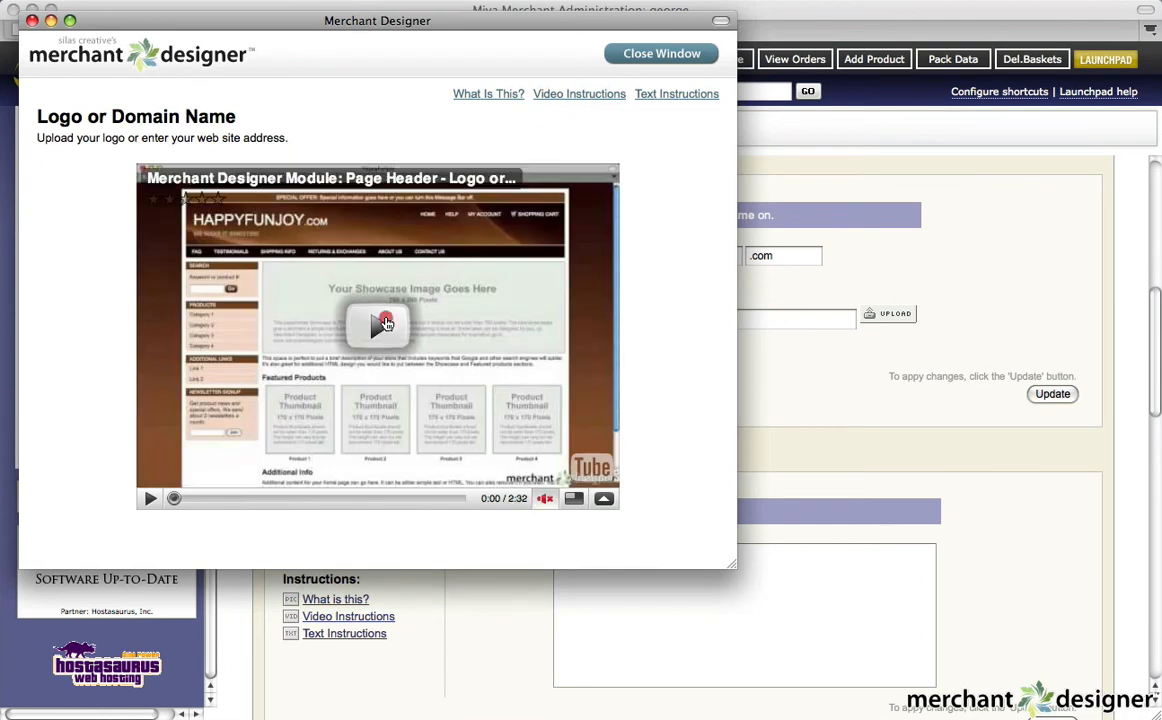
left_click(378, 326)
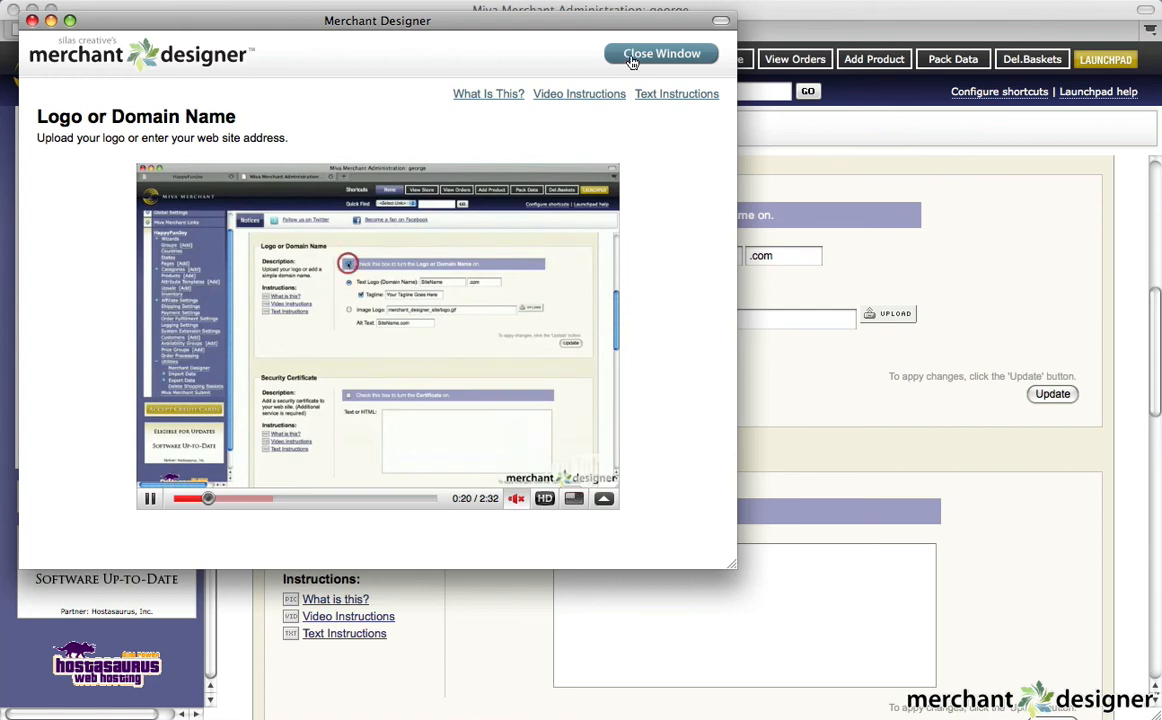
left_click(660, 53)
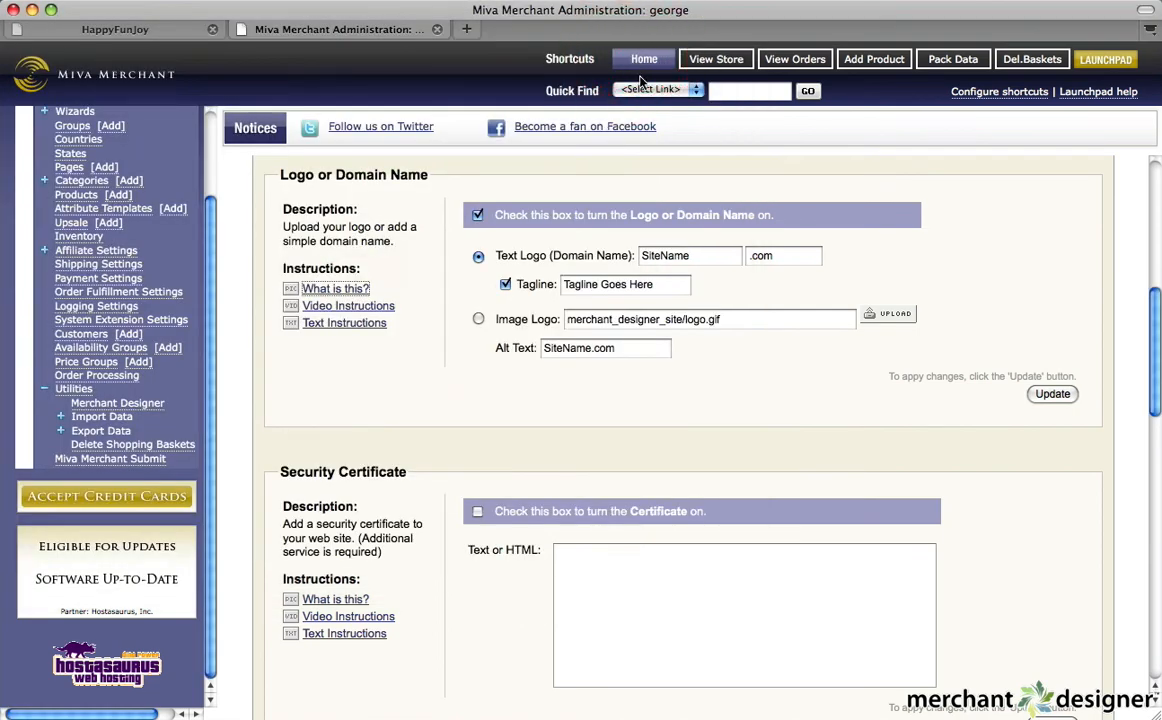
mouse_move(923, 345)
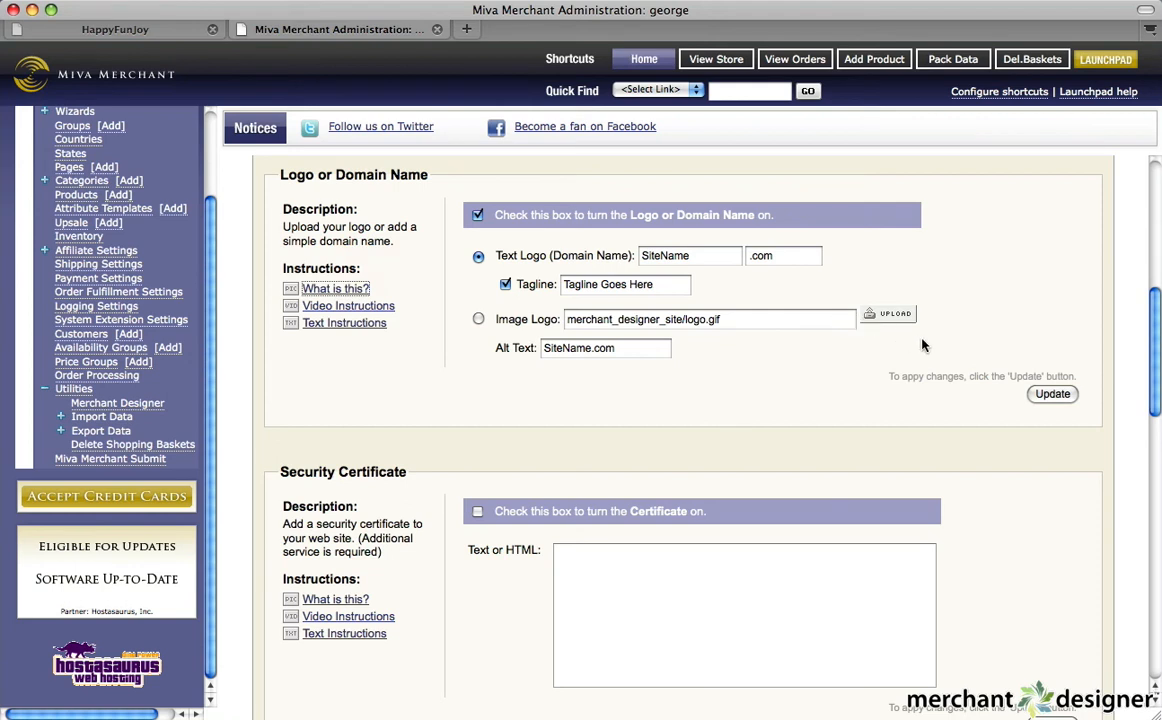
scroll("down", 3)
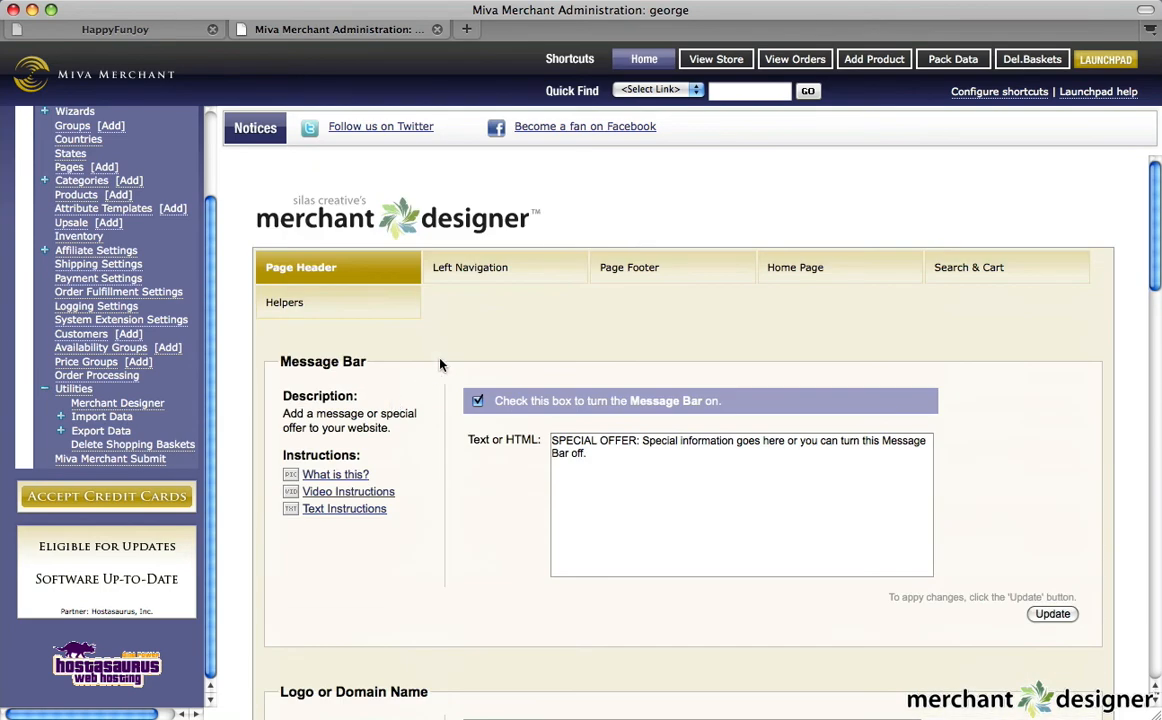
mouse_move(725, 230)
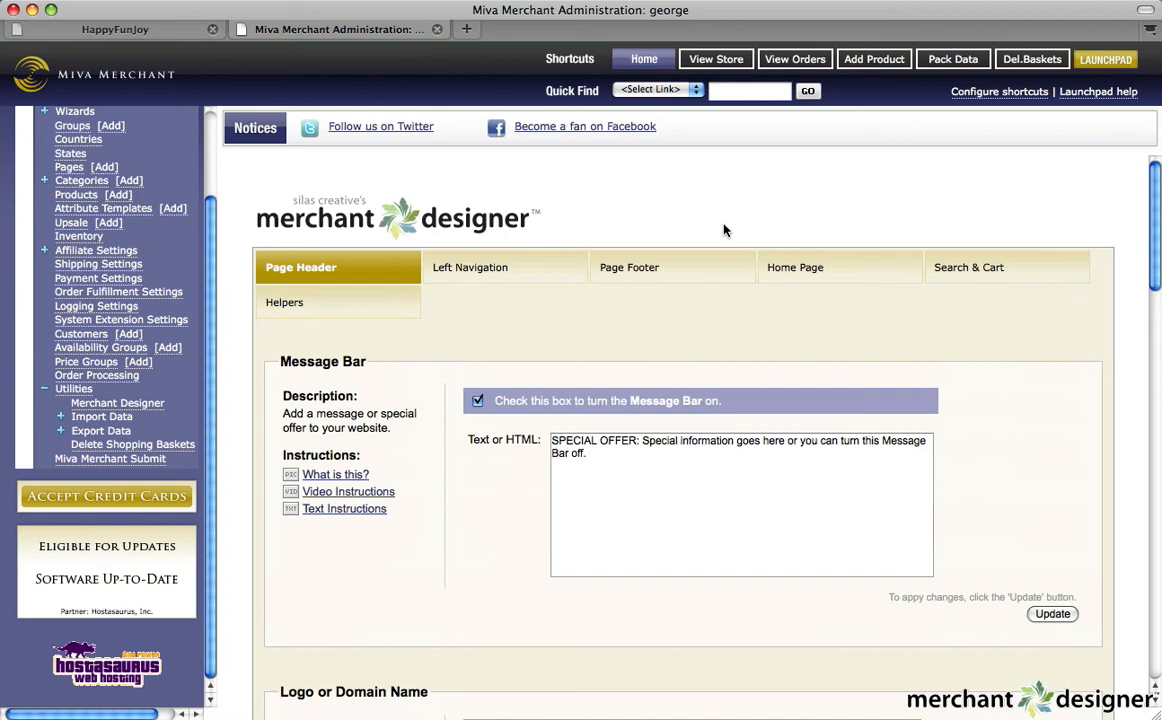